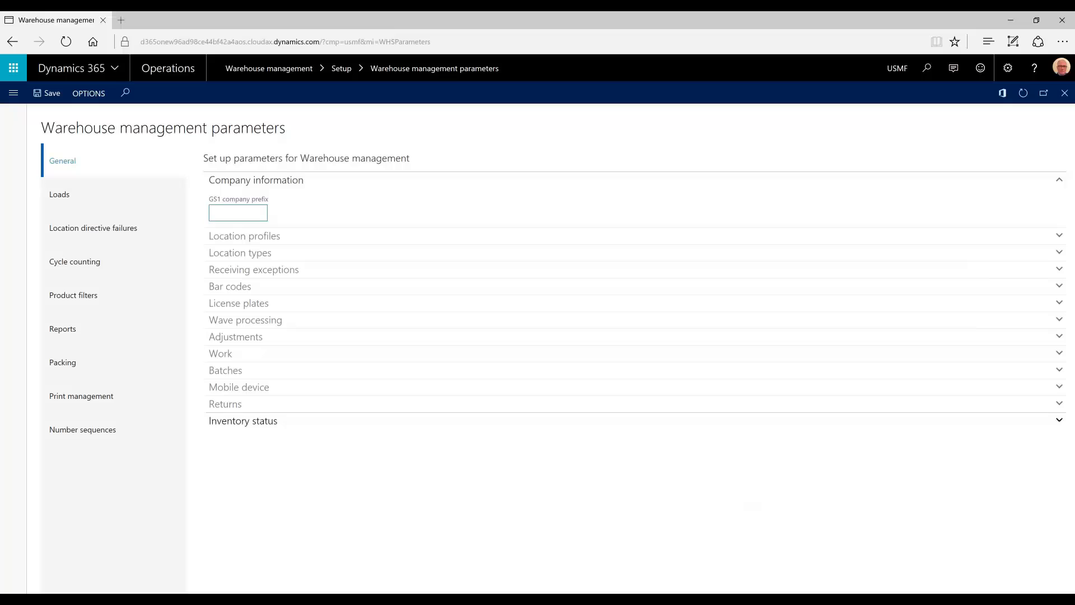
# Step: Review the Warehouse management parameters on the General and Loads tabs
pyautogui.click(59, 194)
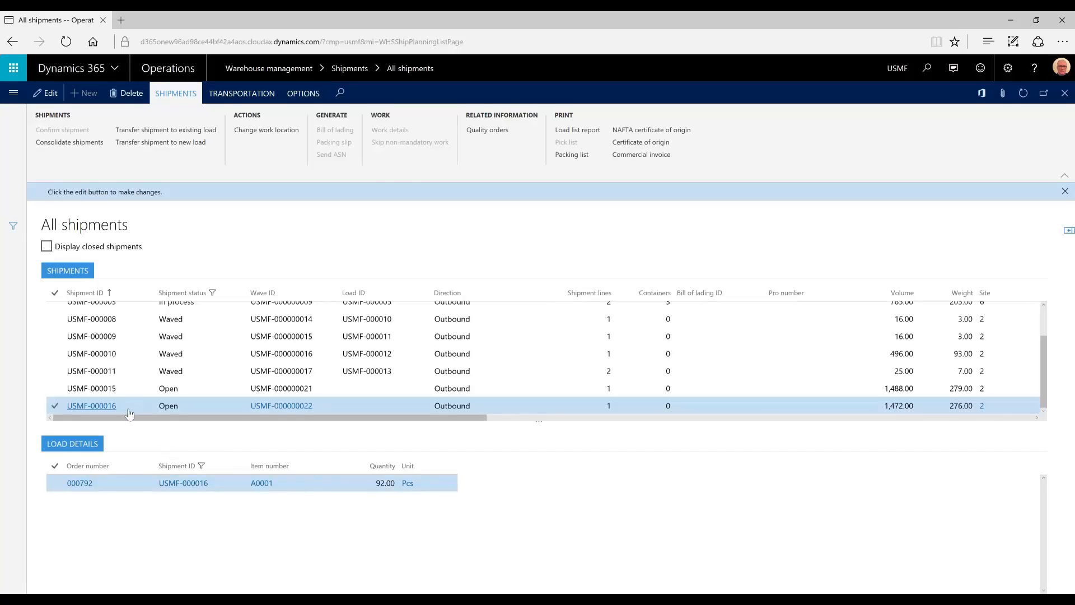
# Step: Select open shipment USMF-000016 for order 000792 as the shipment to consolidate
pyautogui.click(69, 142)
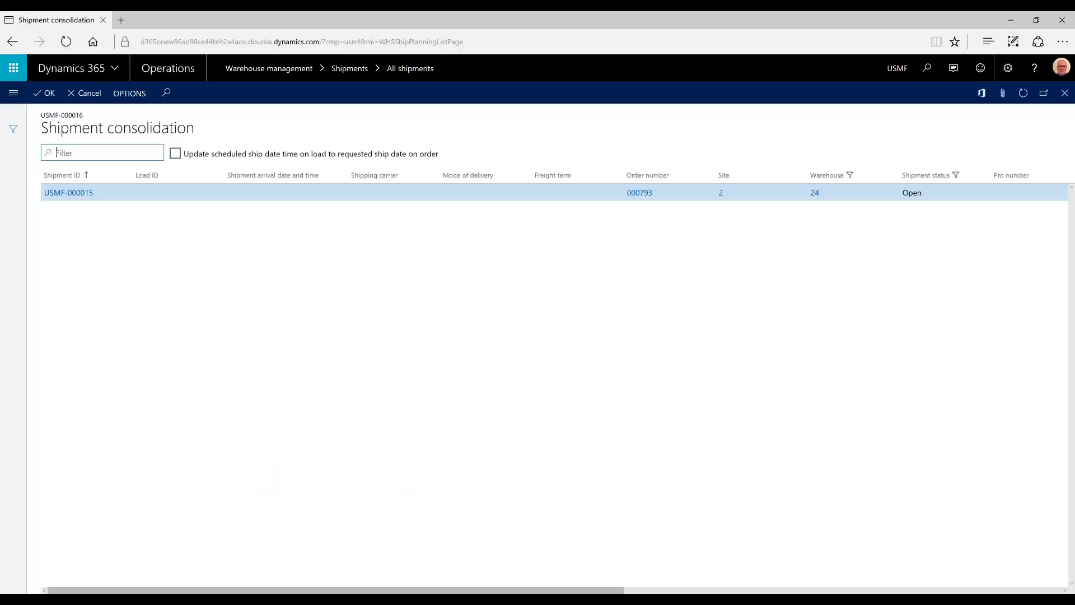
# Step: Choose open shipment USMF-000015 from order 000793 to merge into USMF-000016
pyautogui.click(45, 93)
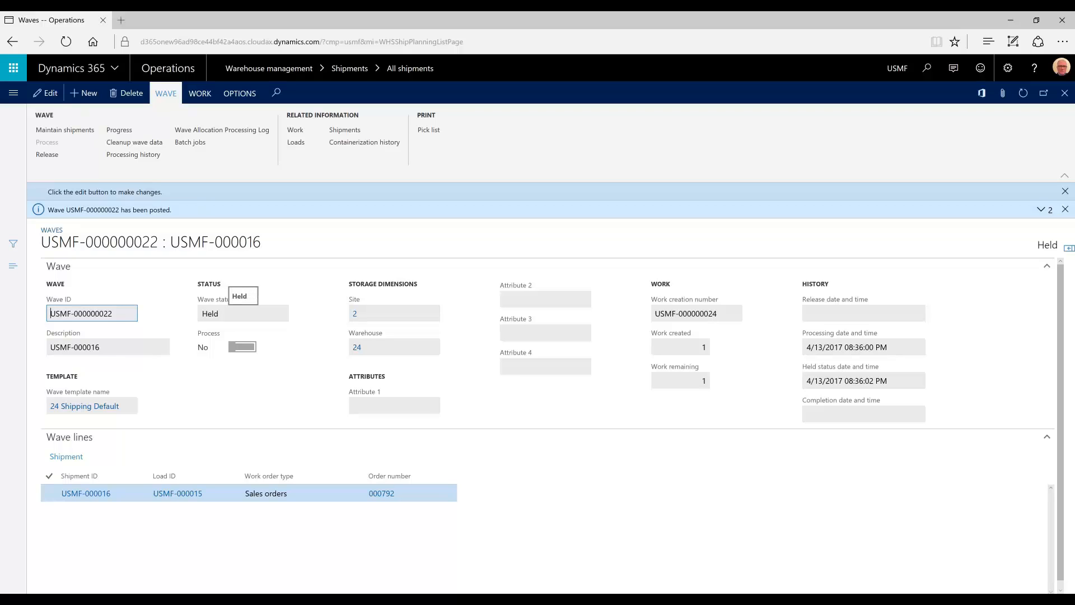
# Step: Release held wave USMF-000022 to the warehouse, creating its work
pyautogui.click(47, 155)
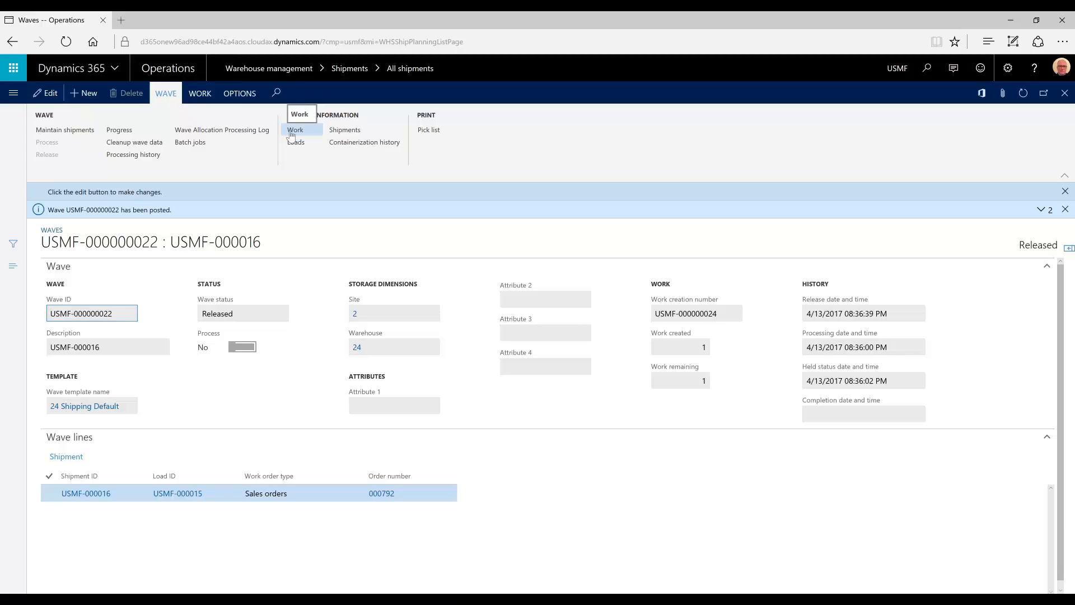